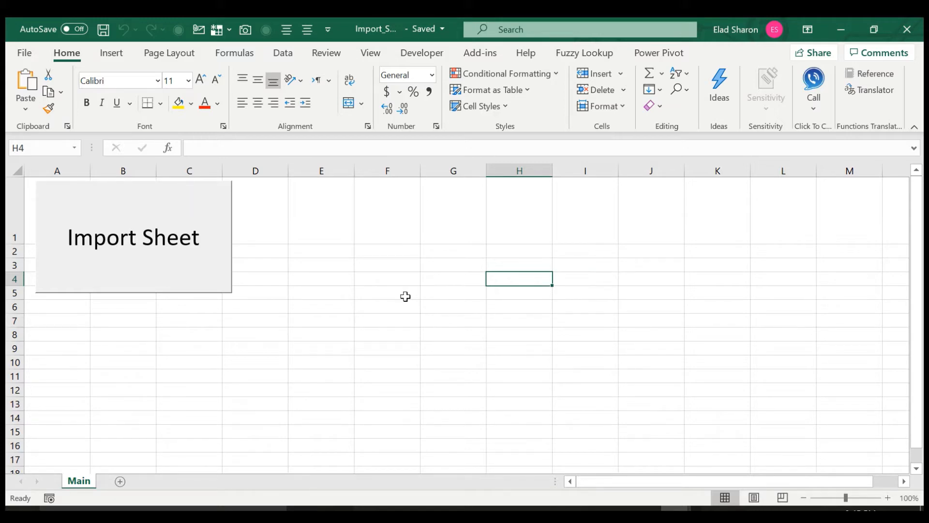
mouse_move(157, 224)
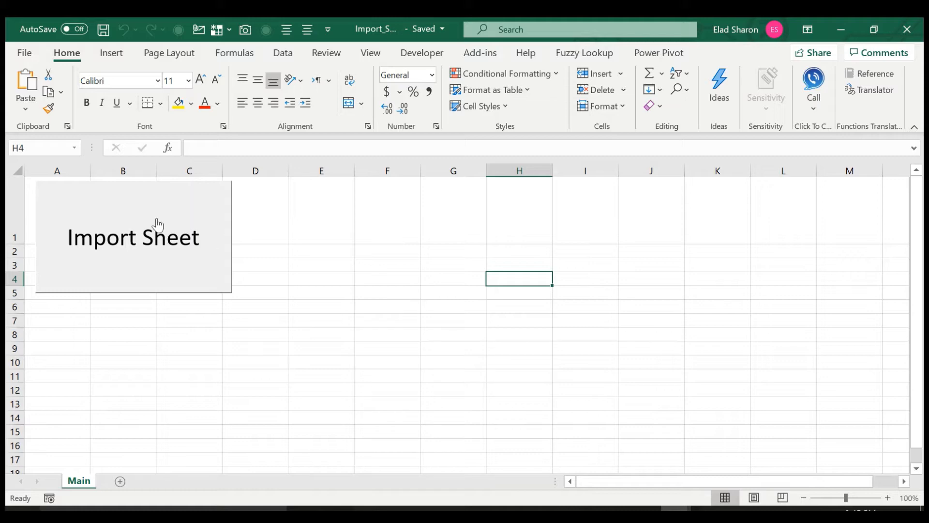
mouse_move(187, 266)
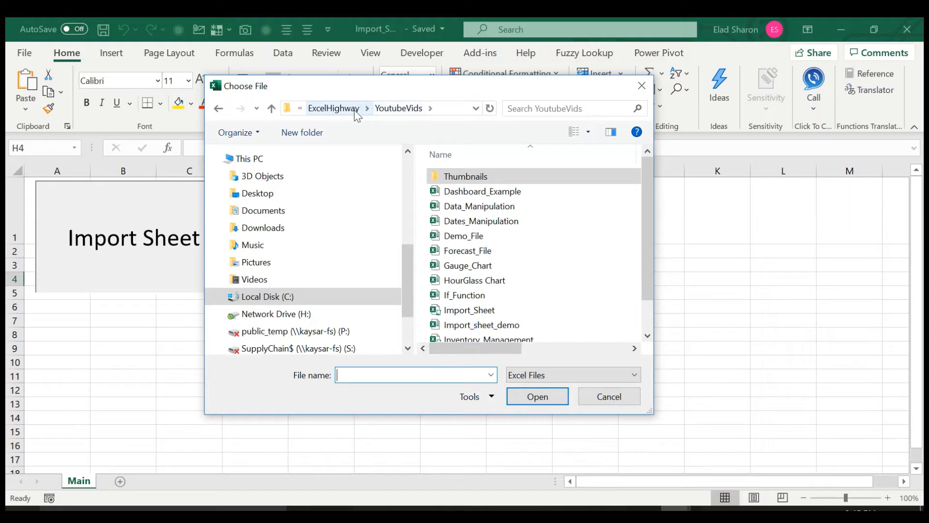
- Browse to YoutubeVids and choose the Import_sheet_demo workbook as the file to import
left_click(633, 375)
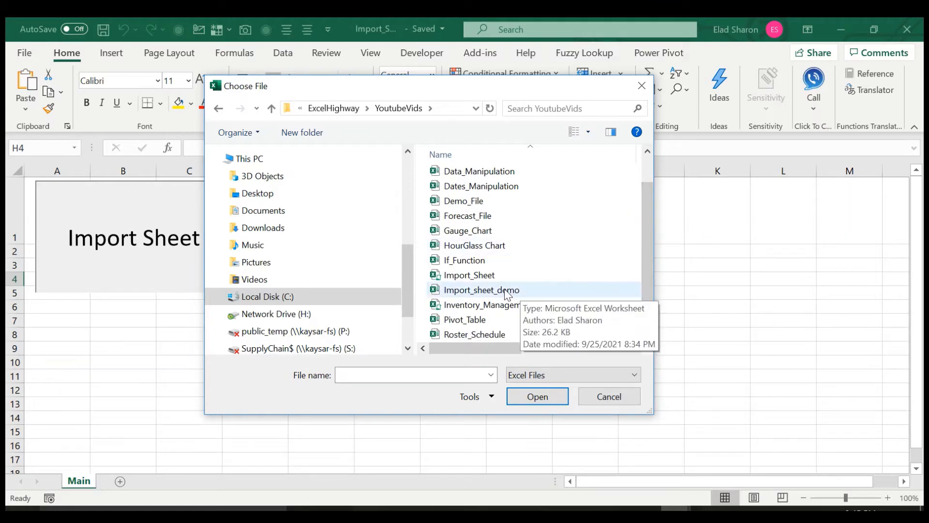
left_click(536, 396)
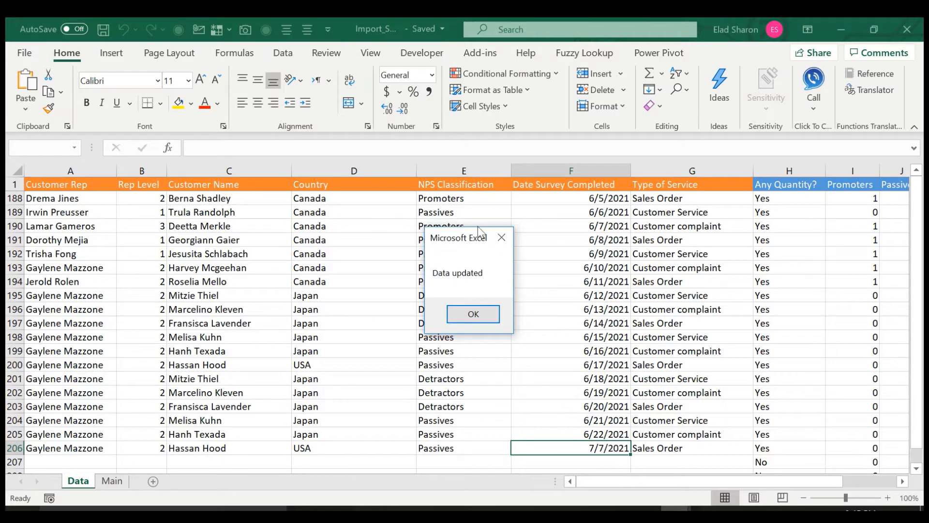
mouse_move(479, 279)
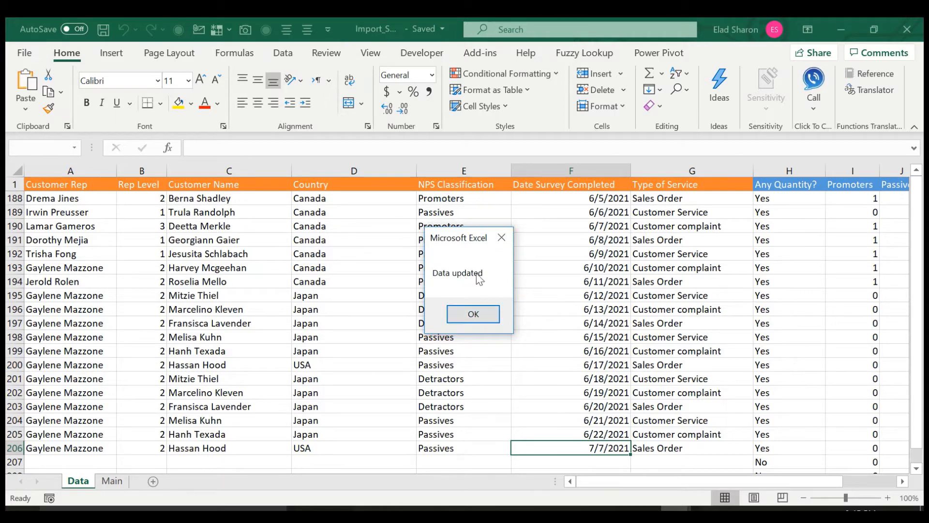
- Dismiss the 'Data updated' message, review the imported Data rows, and go back to Main
left_click(472, 314)
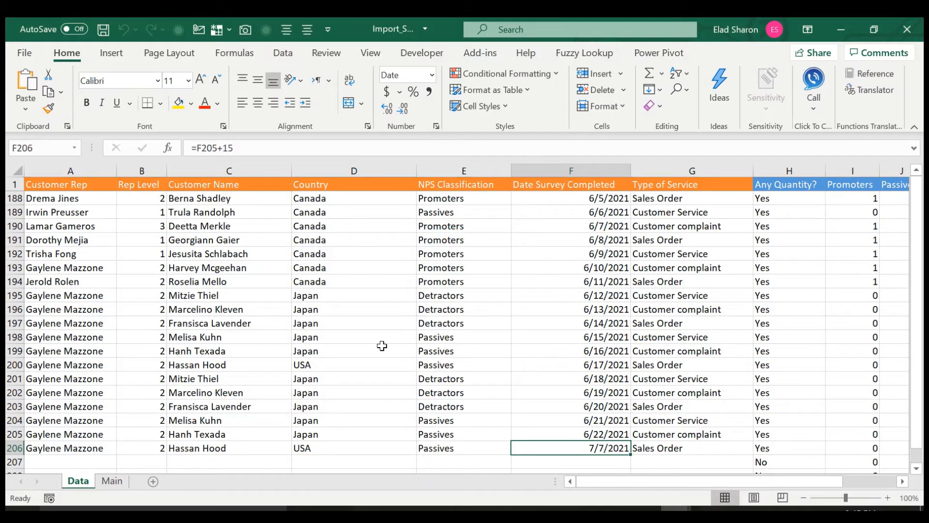
mouse_move(74, 493)
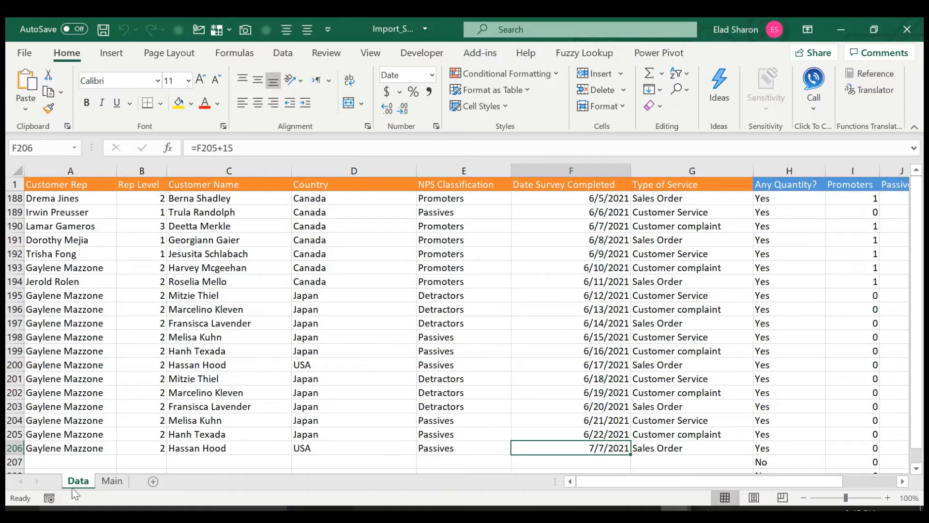
mouse_move(507, 307)
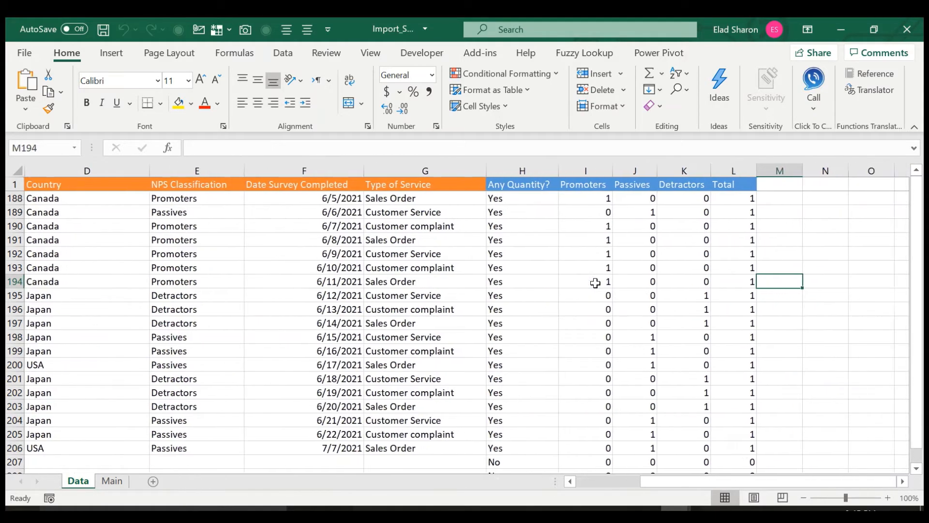
scroll("left", 3)
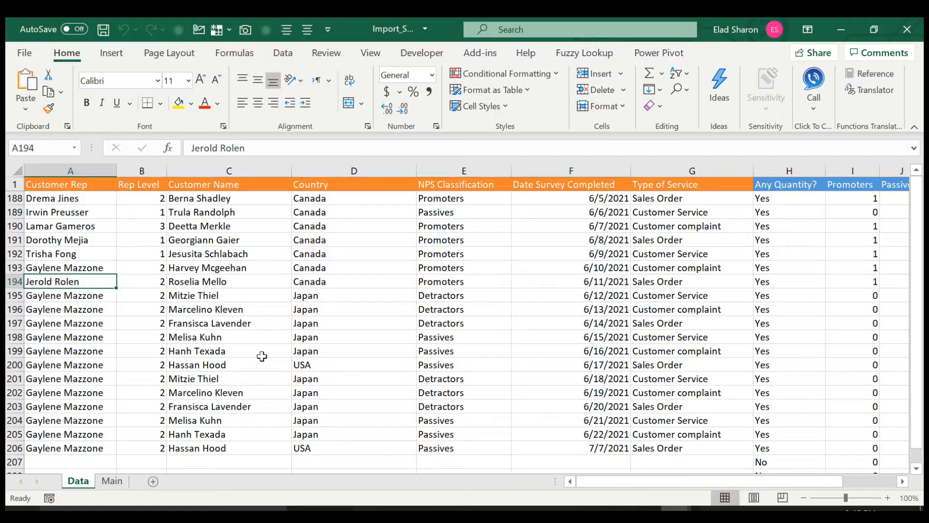
left_click(112, 481)
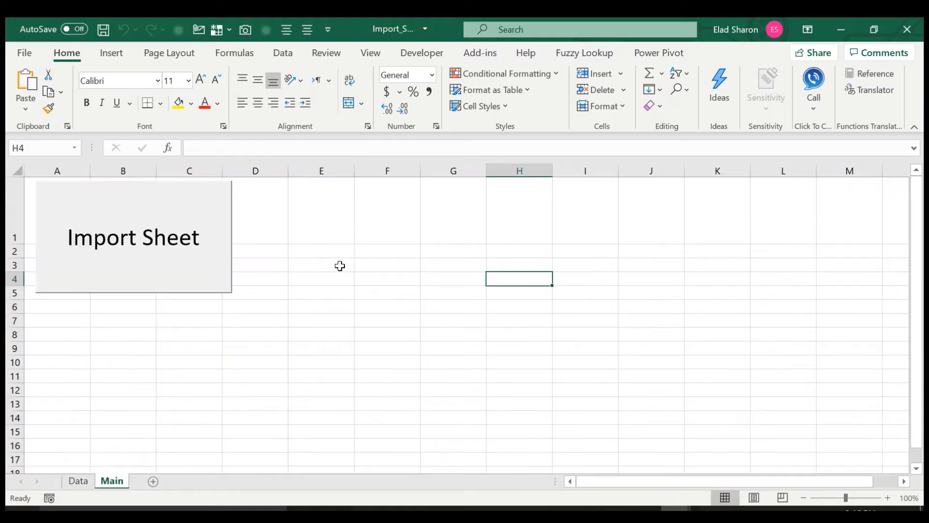
left_click(133, 236)
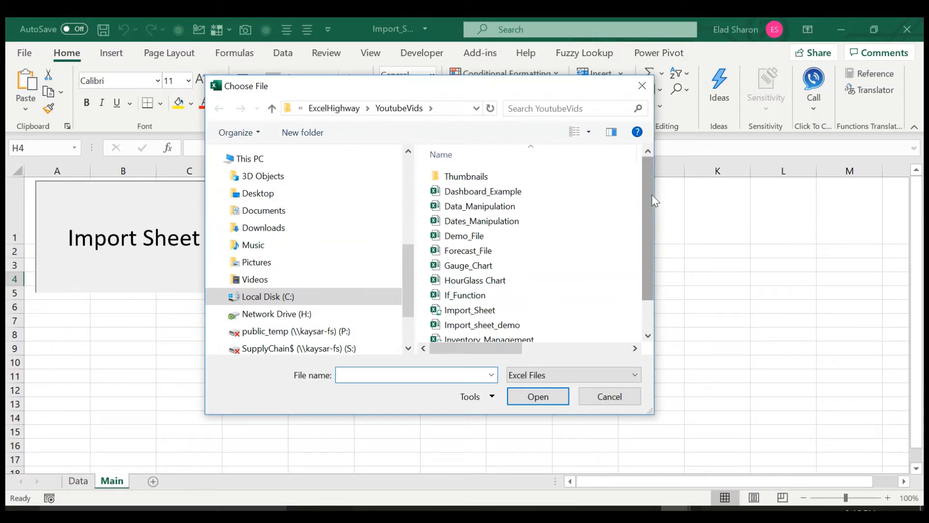
scroll("down", 3)
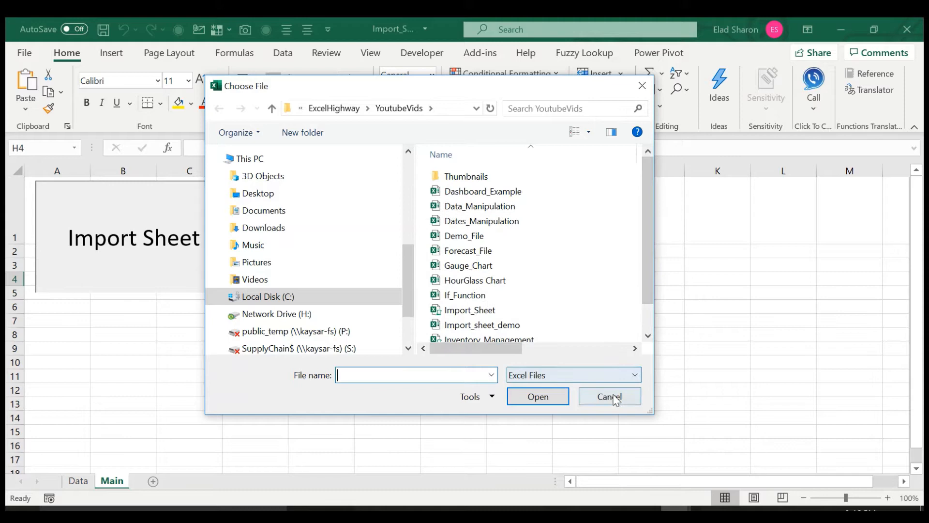
mouse_move(609, 400)
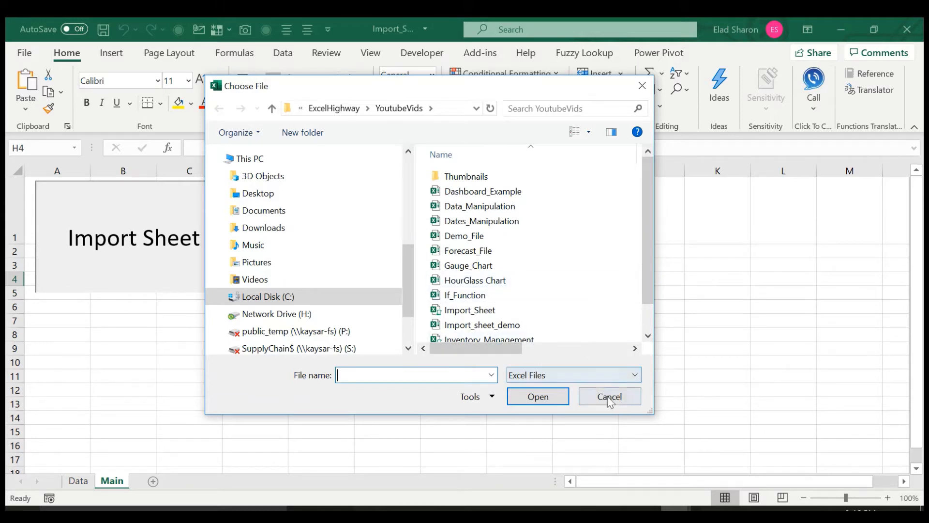
left_click(609, 396)
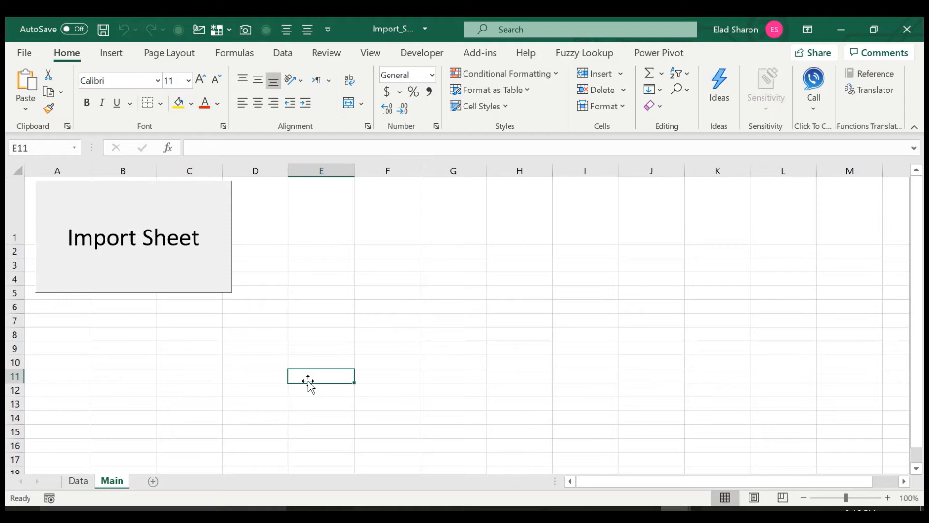
mouse_move(236, 297)
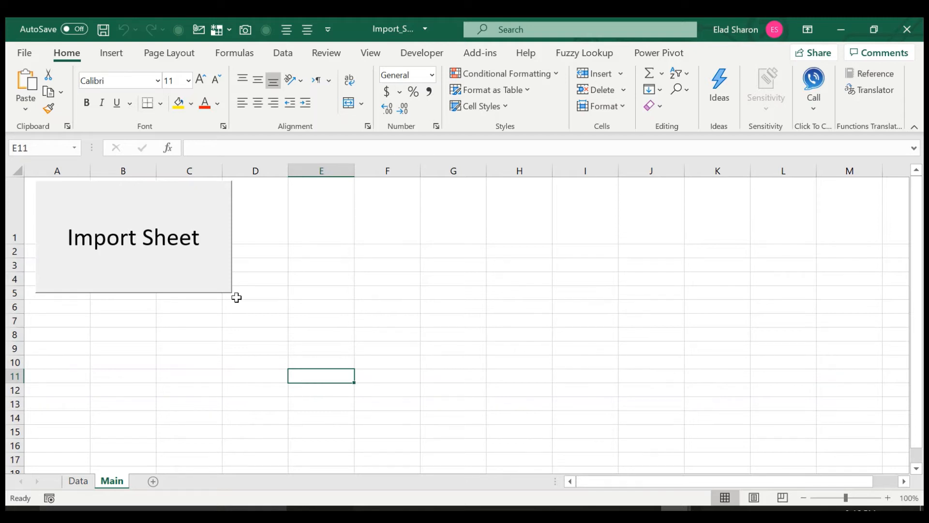
- From the button's Assign Macro dialog, edit the Import_Sheet macro in the VBA editor
right_click(134, 236)
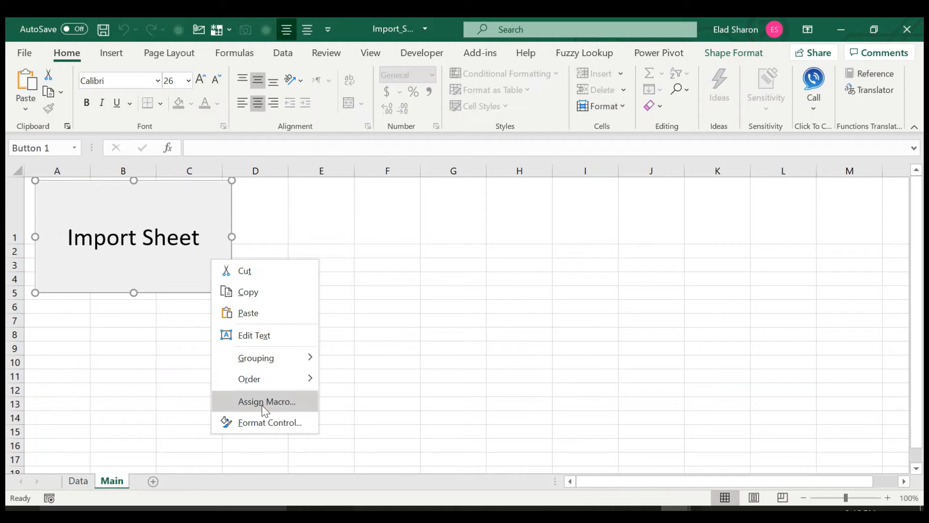
left_click(266, 401)
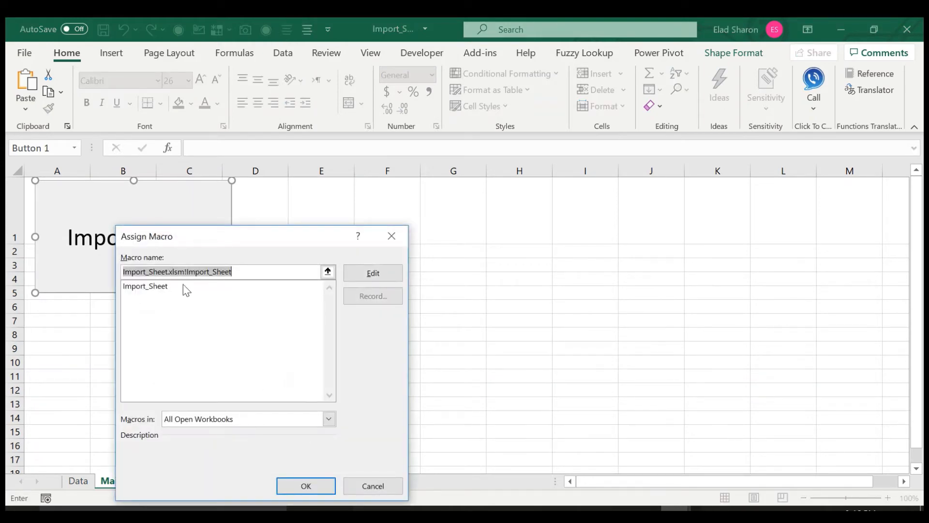
left_click(144, 286)
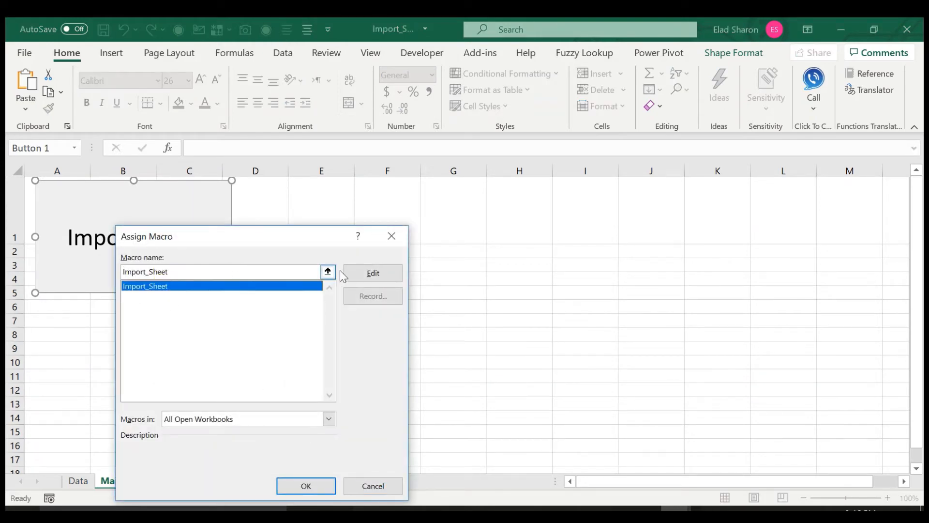
left_click(372, 273)
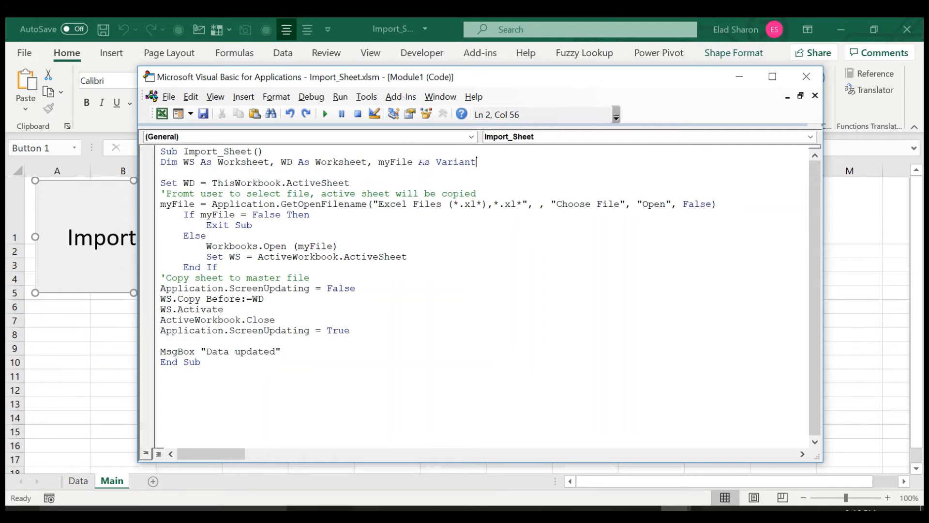
mouse_move(468, 225)
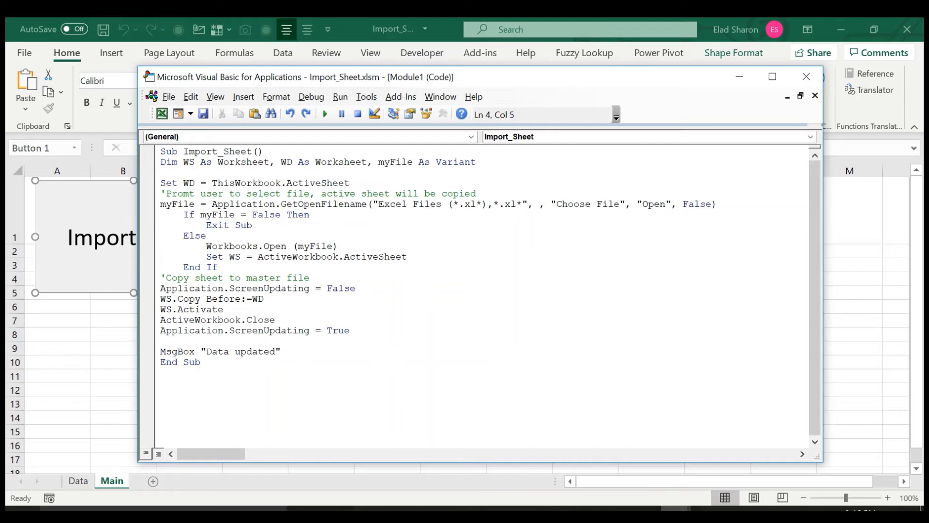
left_click(184, 182)
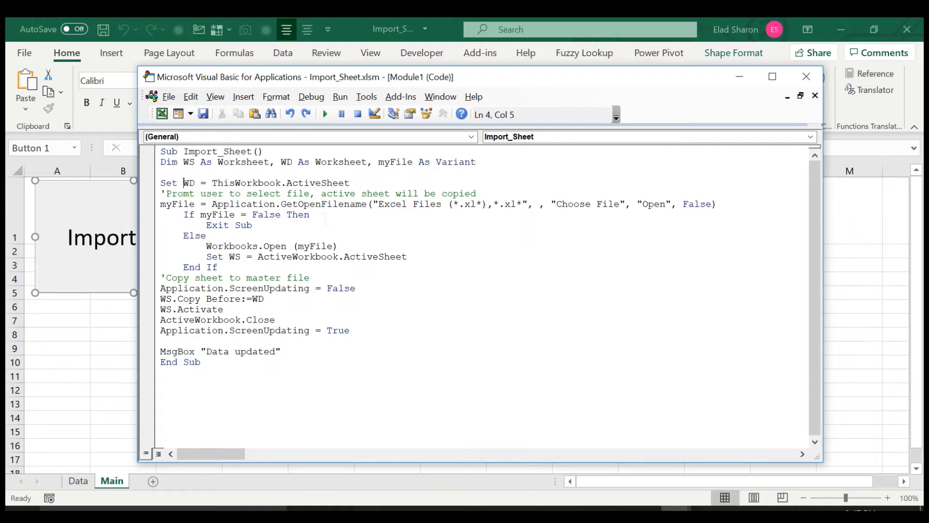
left_click(251, 225)
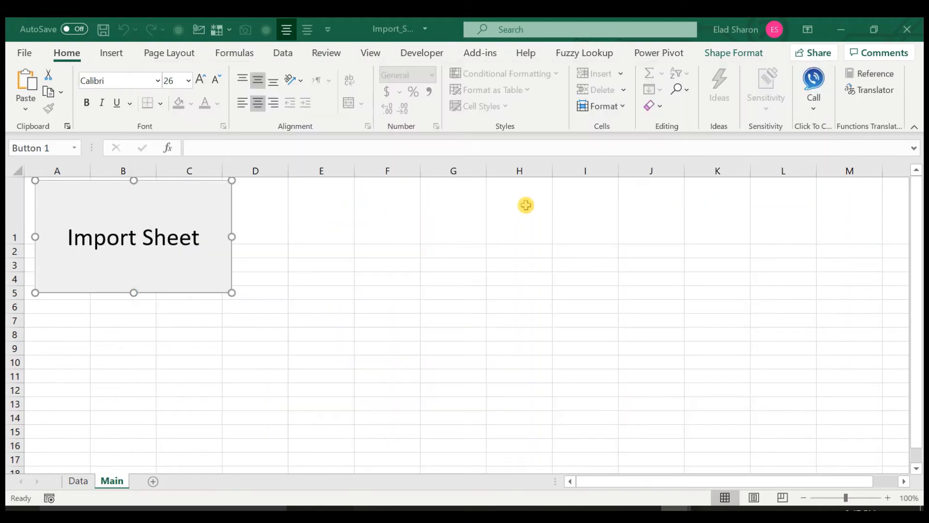
- Run the Import Sheet button and cancel the Choose File dialog to raise run-time error 91
left_click(133, 236)
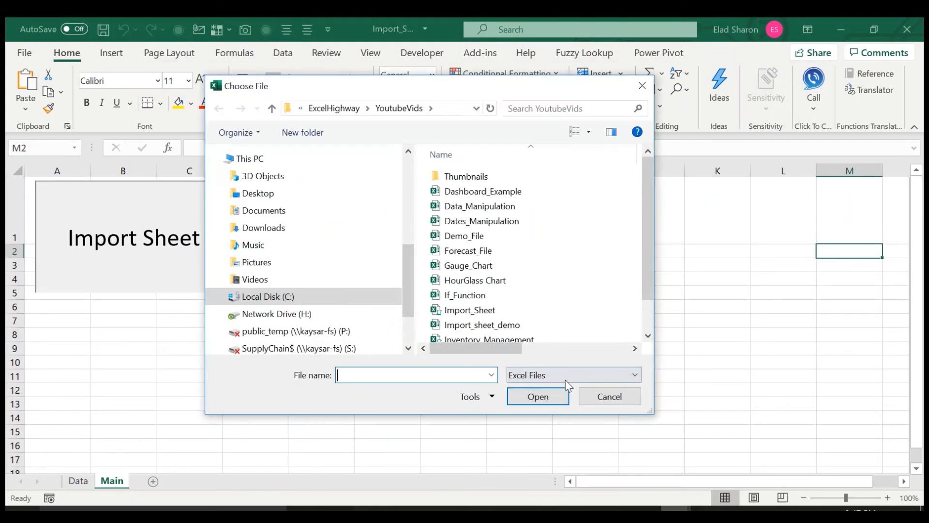
left_click(609, 397)
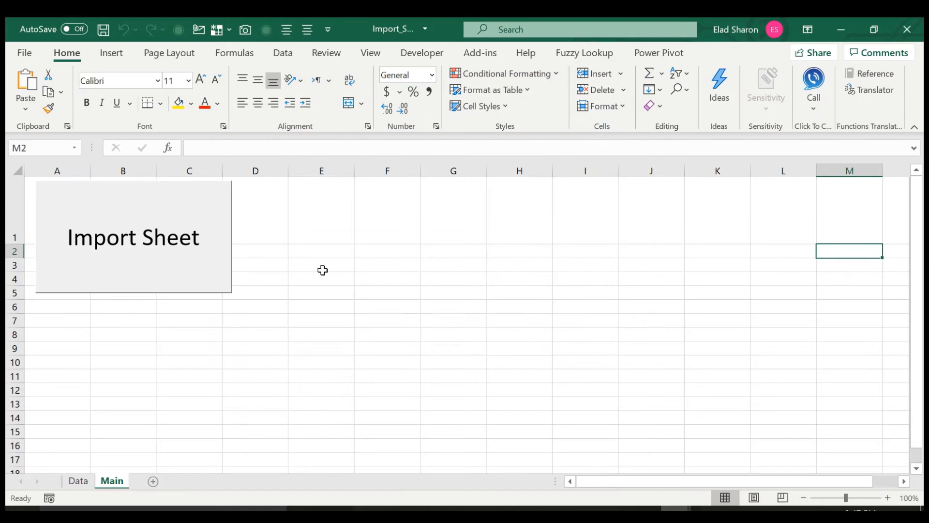
mouse_move(741, 494)
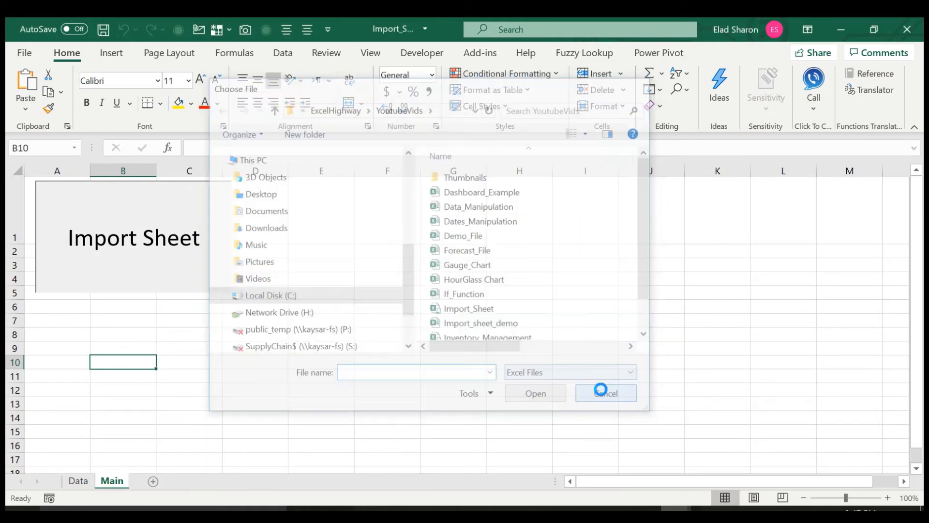
left_click(605, 393)
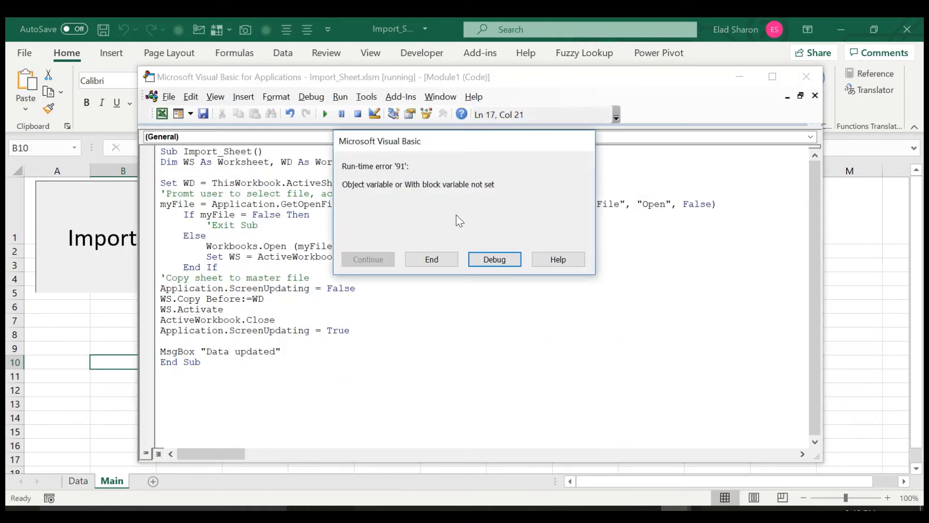
mouse_move(432, 259)
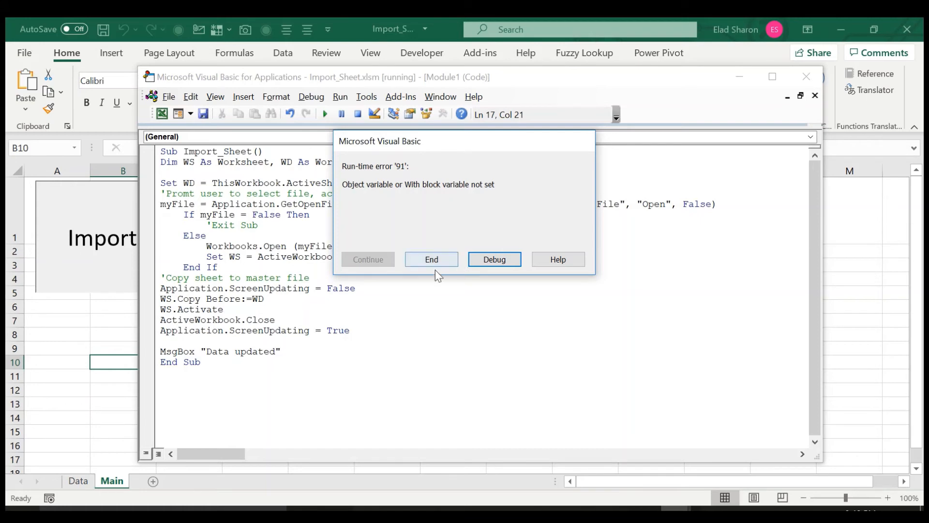
- End the halted run and restore the Exit Sub line in the Import_Sheet code
left_click(431, 259)
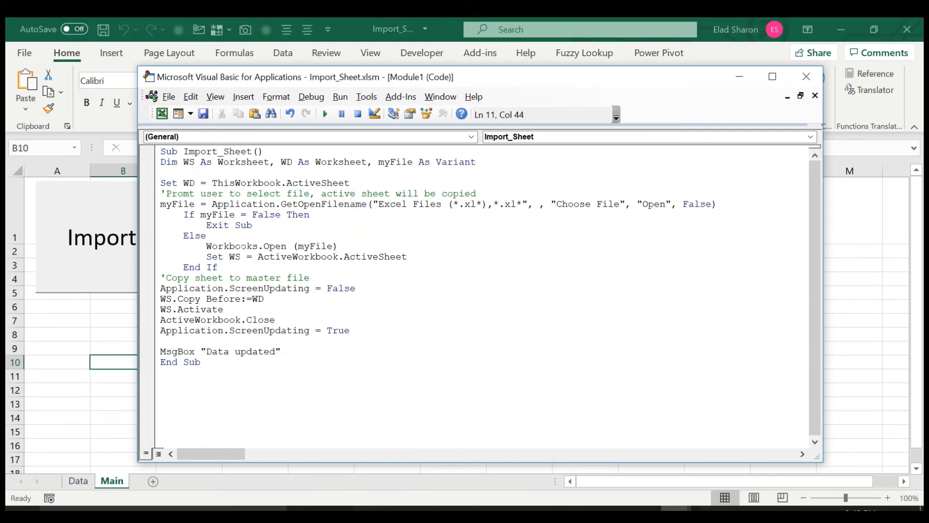
left_click(407, 257)
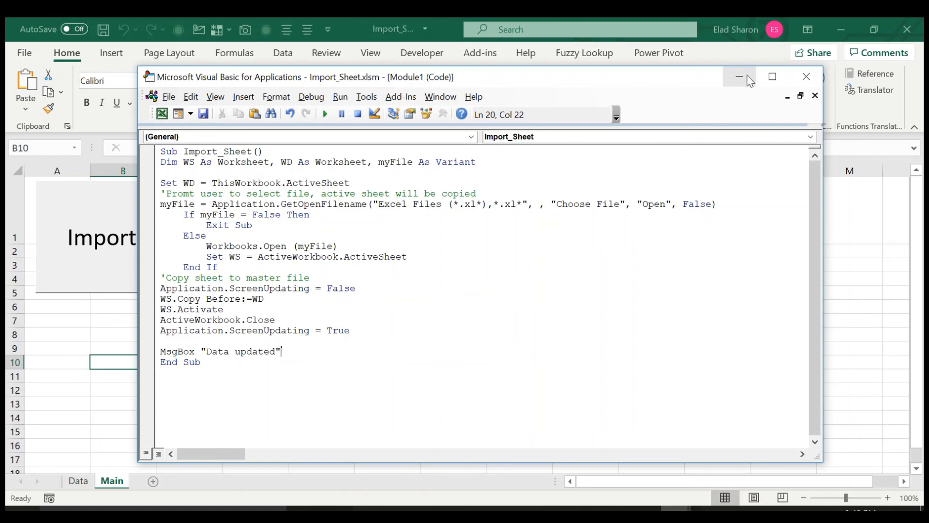
- Minimize the VBA editor so the Main sheet with its Import Sheet button shows again
left_click(738, 76)
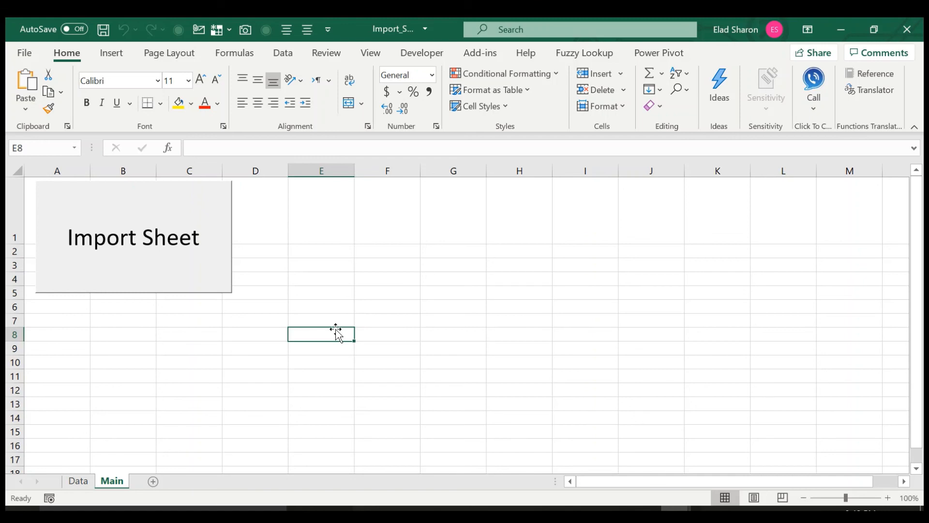
mouse_move(440, 354)
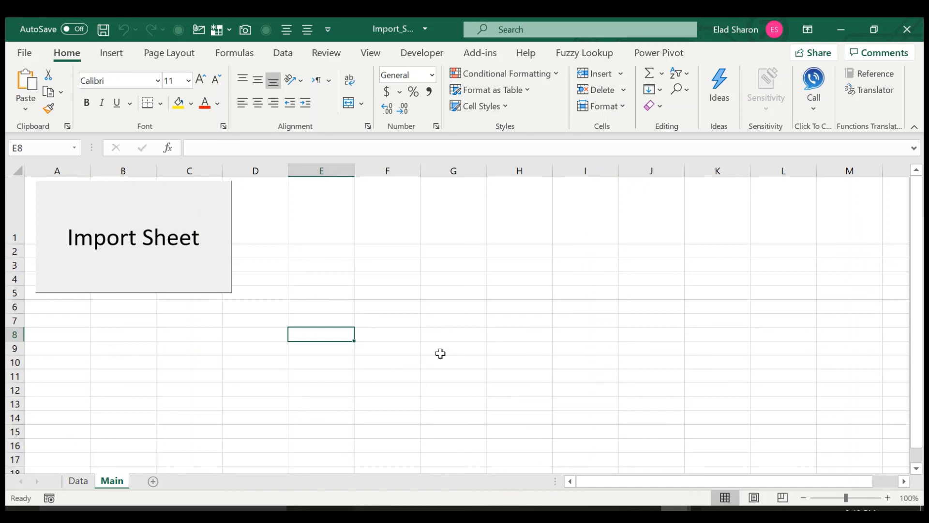